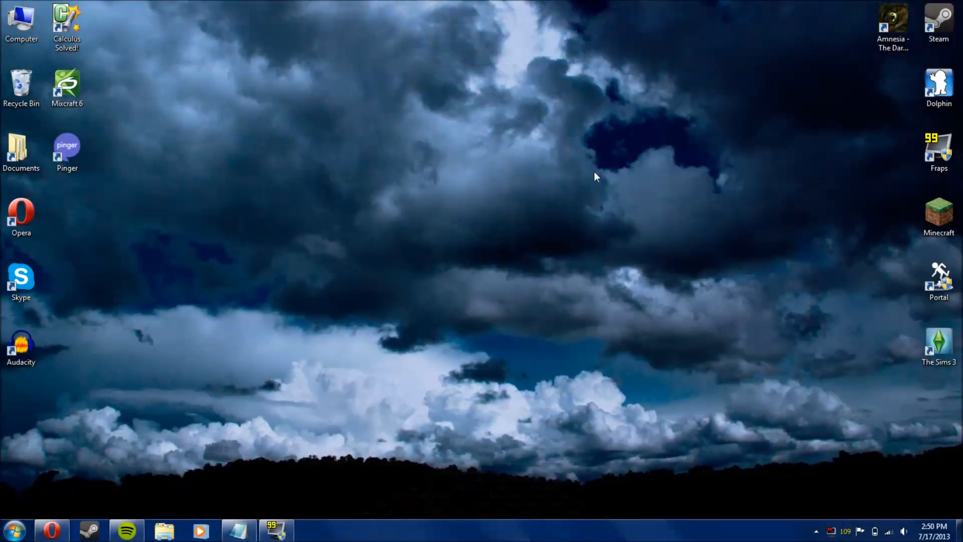
pyautogui.click(239, 531)
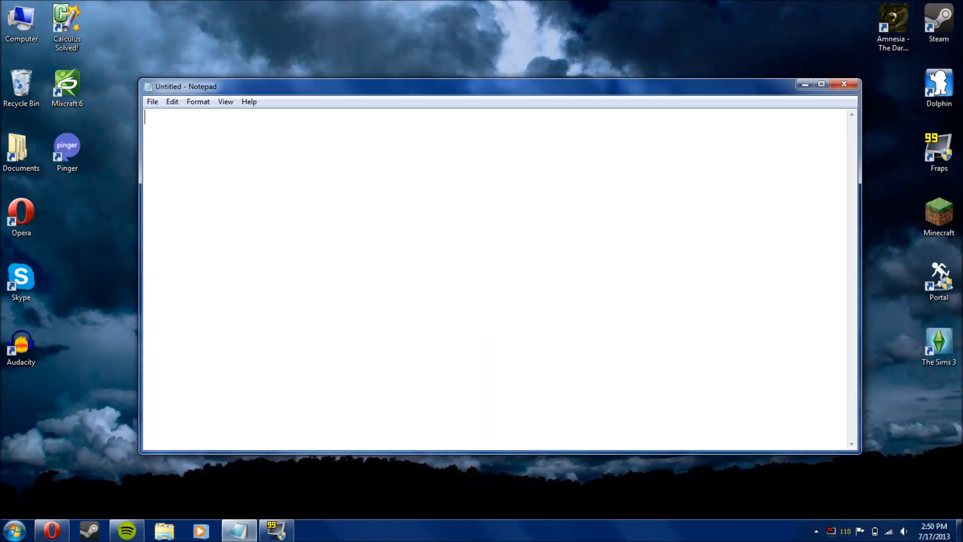
pyautogui.write('http://markk-b.tripod.com/downloads/w98maze/w98maze.html')
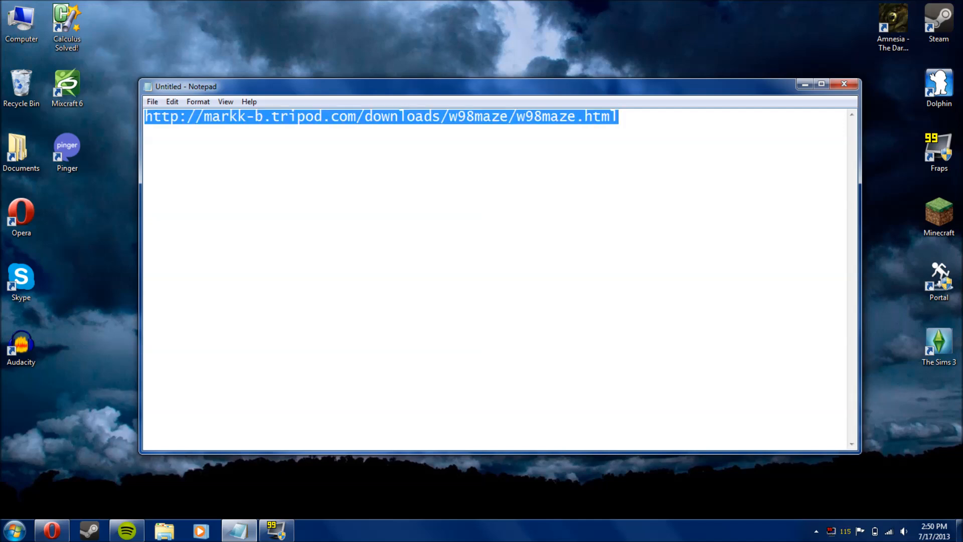
# Load the 3D Maze page in Opera, then download and open w98maze.zip
pyautogui.click(843, 85)
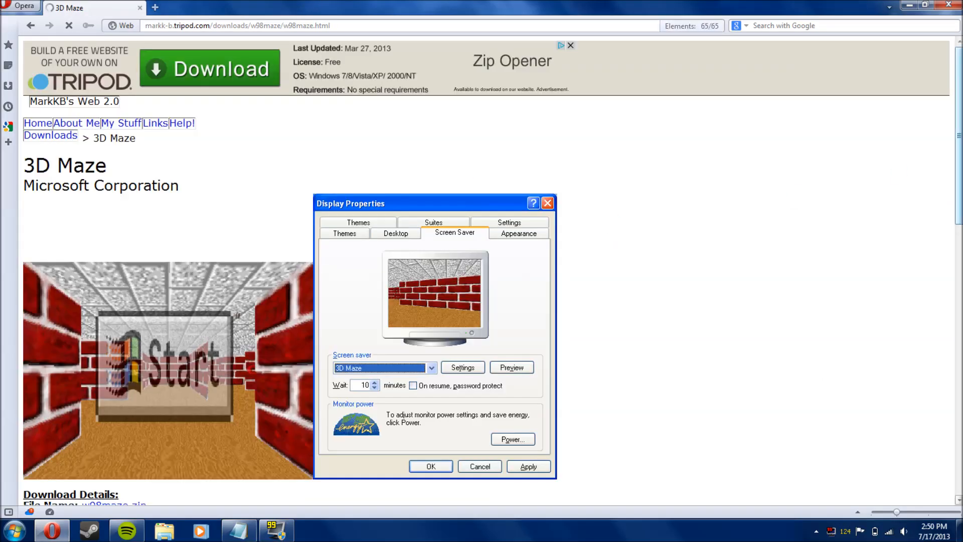
pyautogui.scroll(-3)
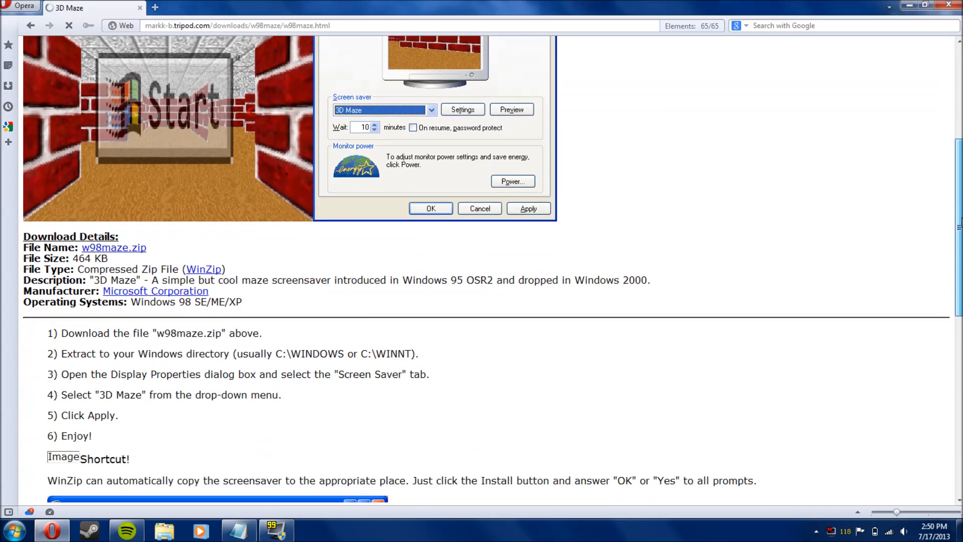
pyautogui.scroll(-3)
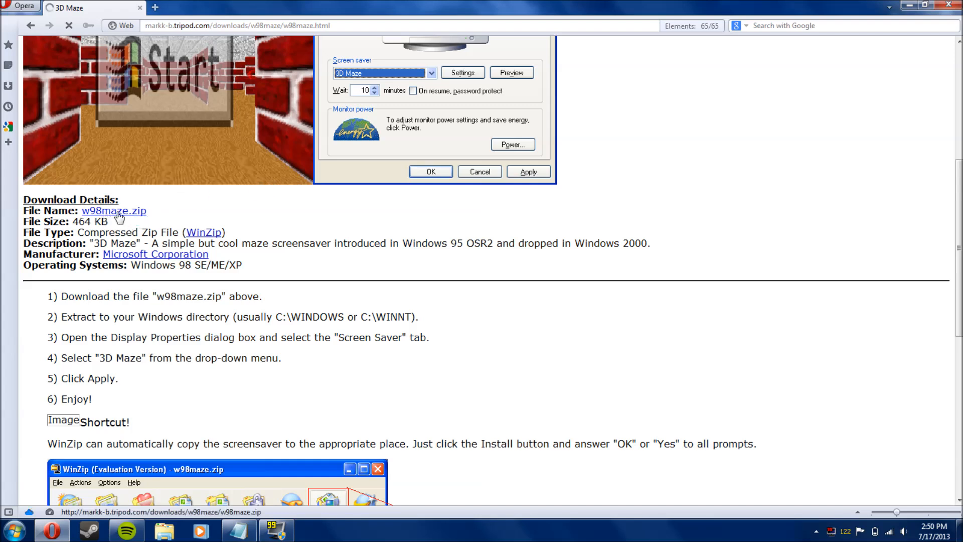
pyautogui.click(114, 211)
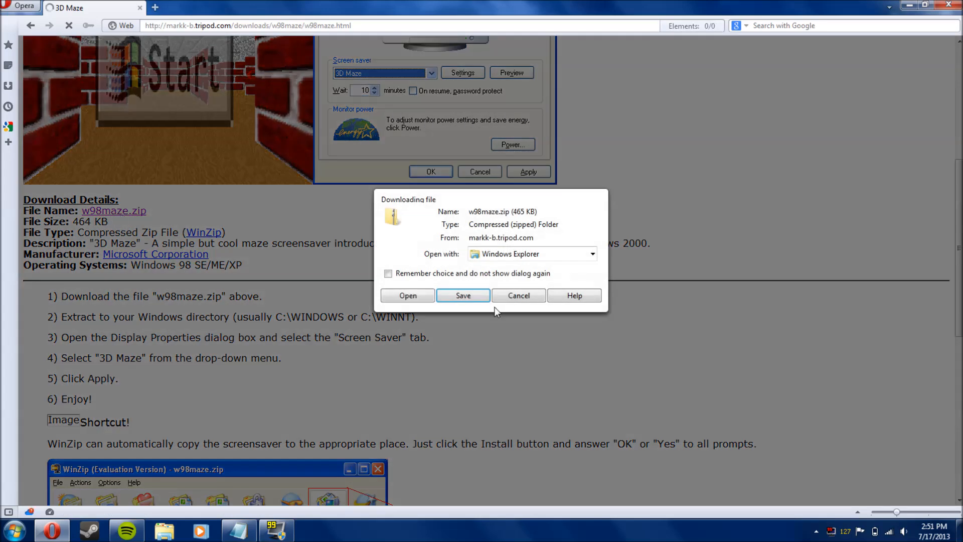
pyautogui.click(462, 295)
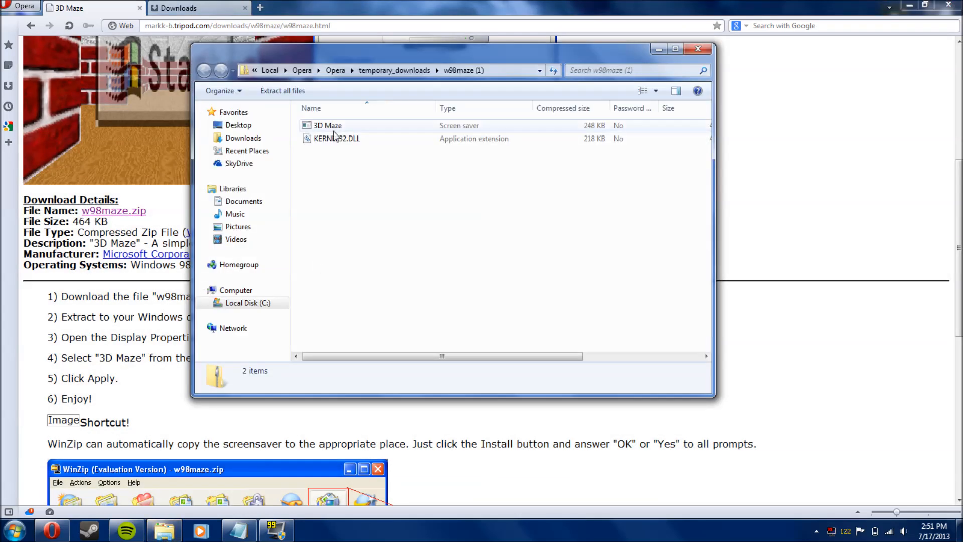
# Extract w98maze.zip into the suggested folder and select the 3D Maze screensaver file
pyautogui.click(282, 90)
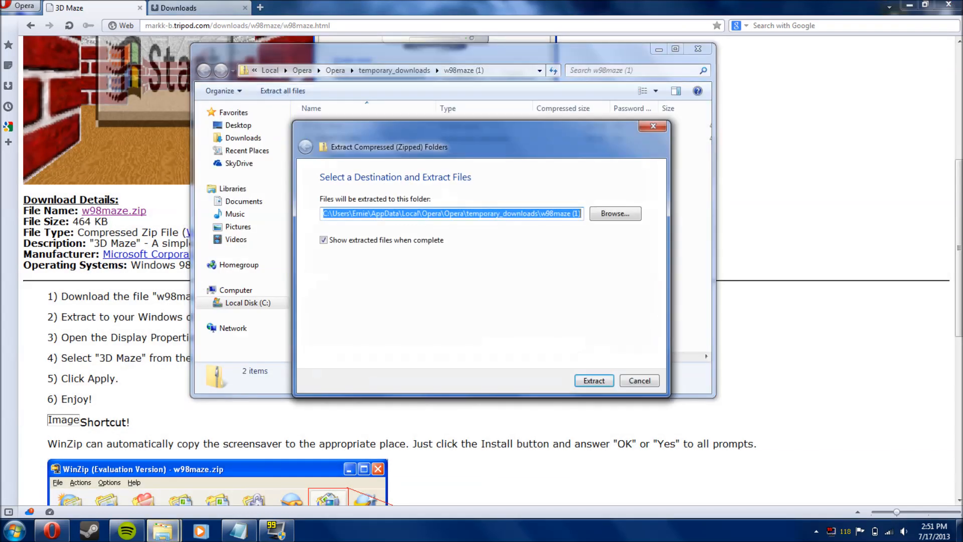
pyautogui.click(593, 380)
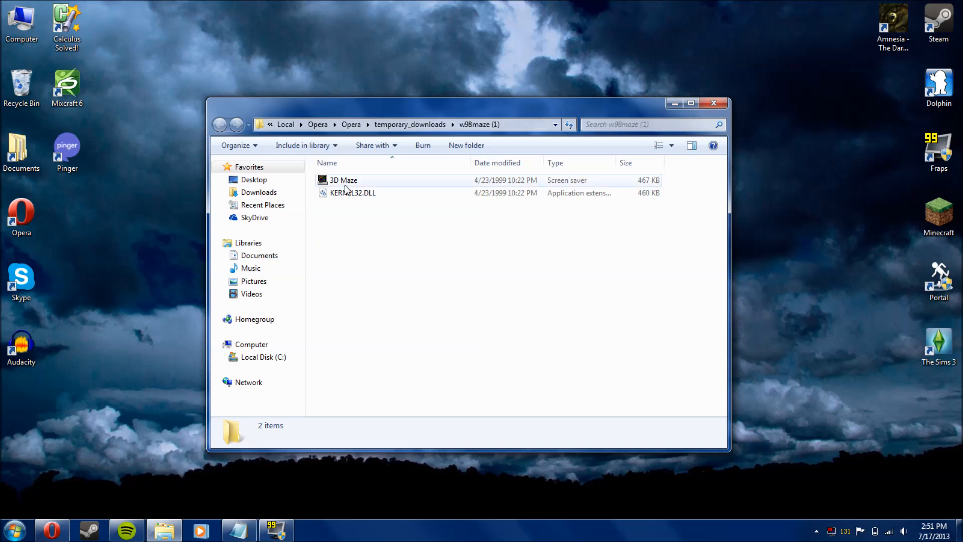
pyautogui.moveTo(365, 197)
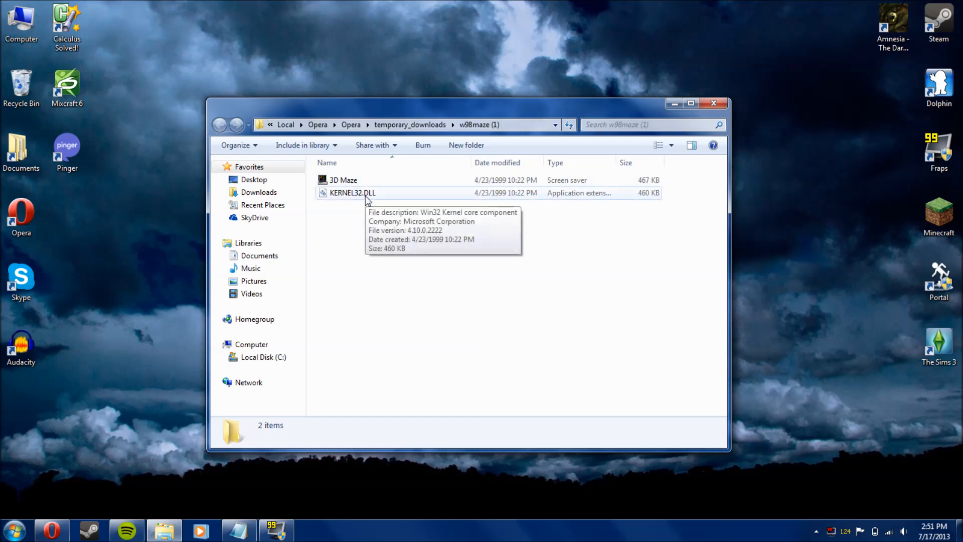
pyautogui.moveTo(501, 188)
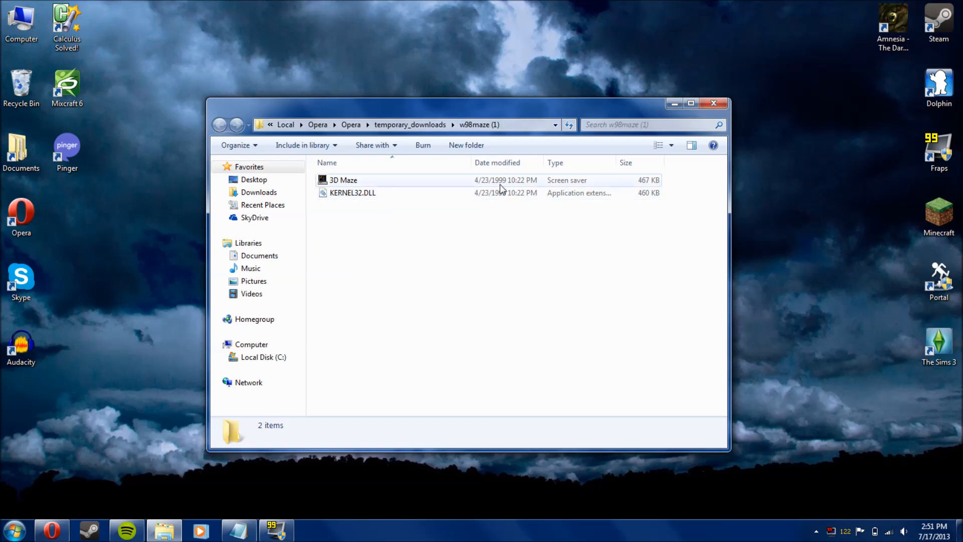
pyautogui.click(352, 192)
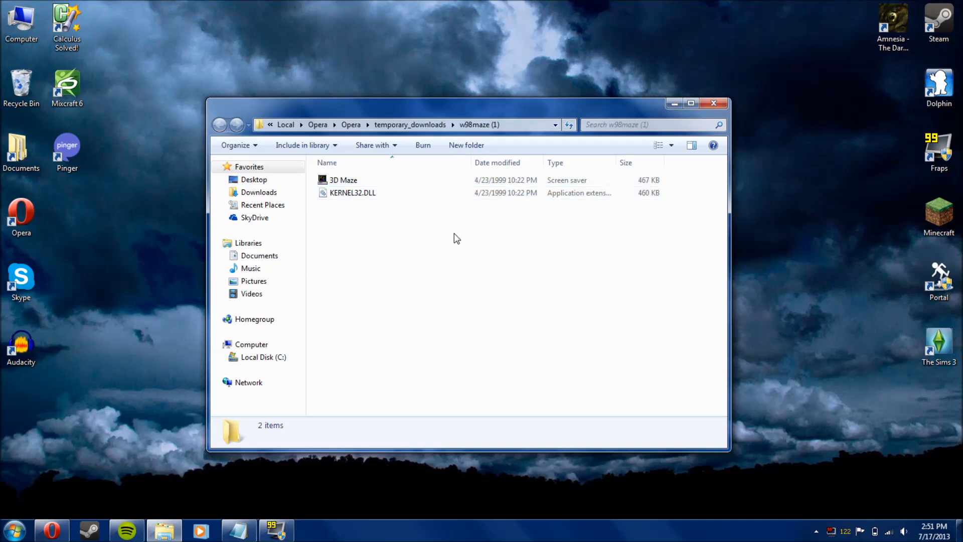
pyautogui.moveTo(447, 237)
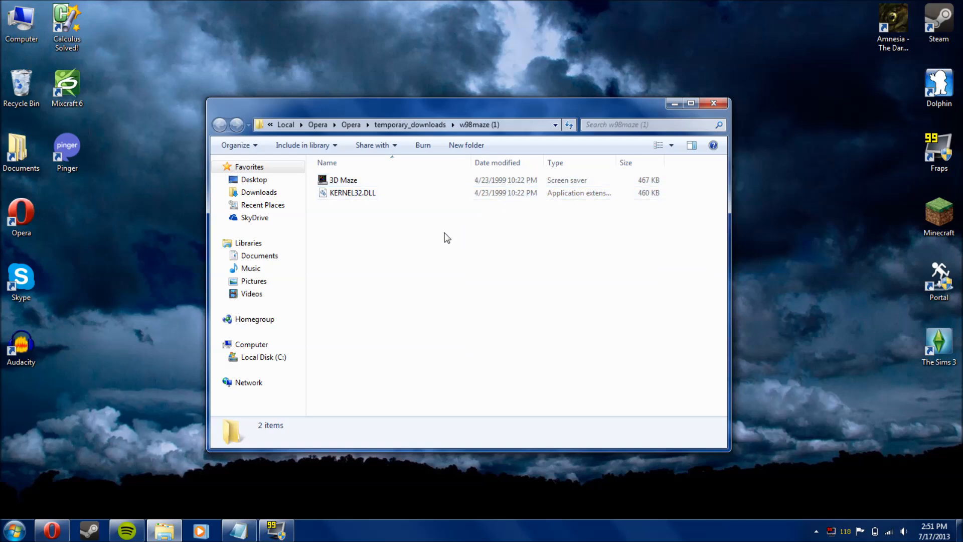
pyautogui.moveTo(358, 220)
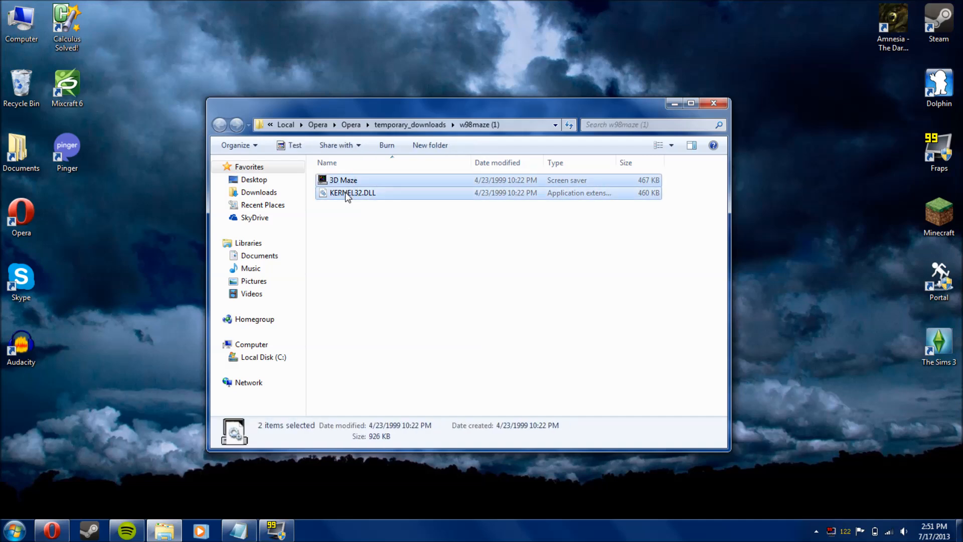
# Copy 3D Maze and KERNEL32.DLL into C:\Windows, dismissing the KERNEL32.DLL name conflict
pyautogui.rightClick(347, 195)
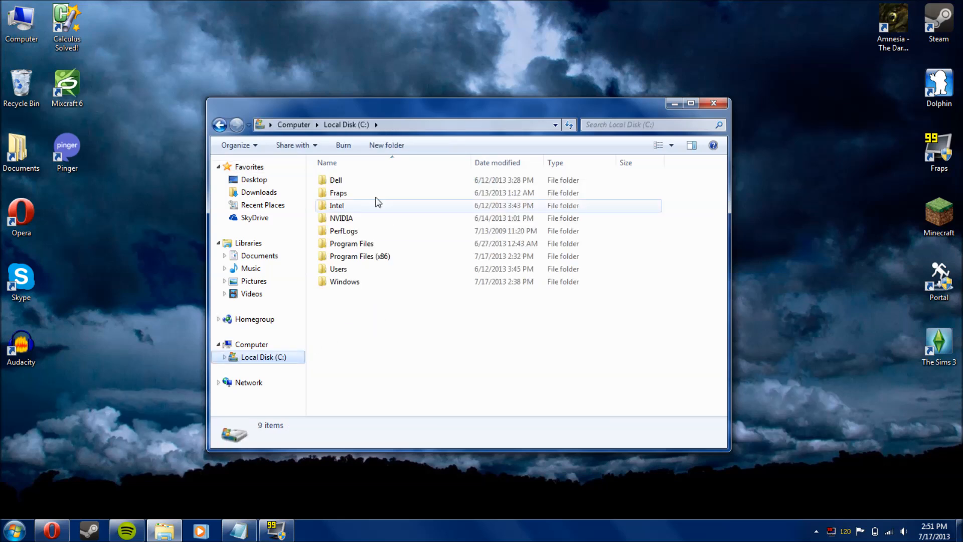
pyautogui.click(345, 282)
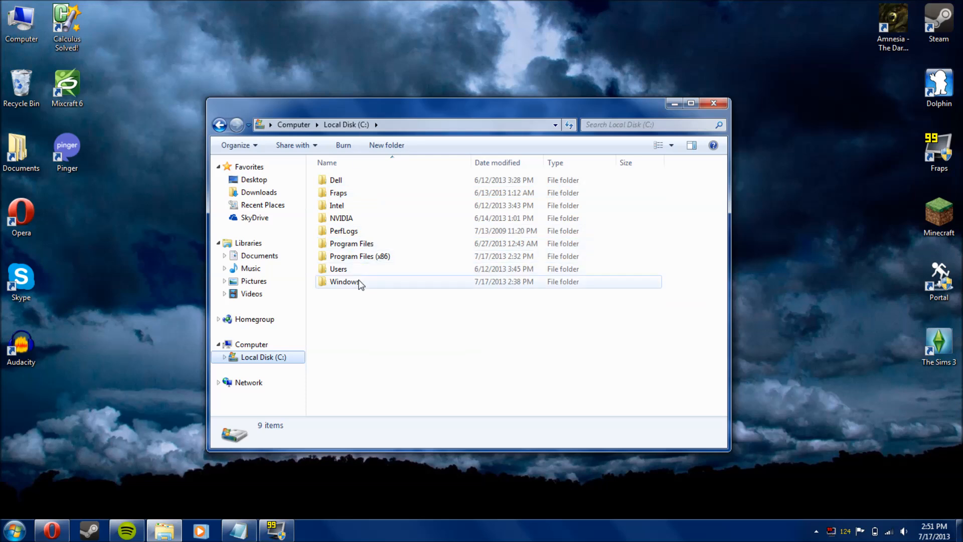
pyautogui.doubleClick(344, 282)
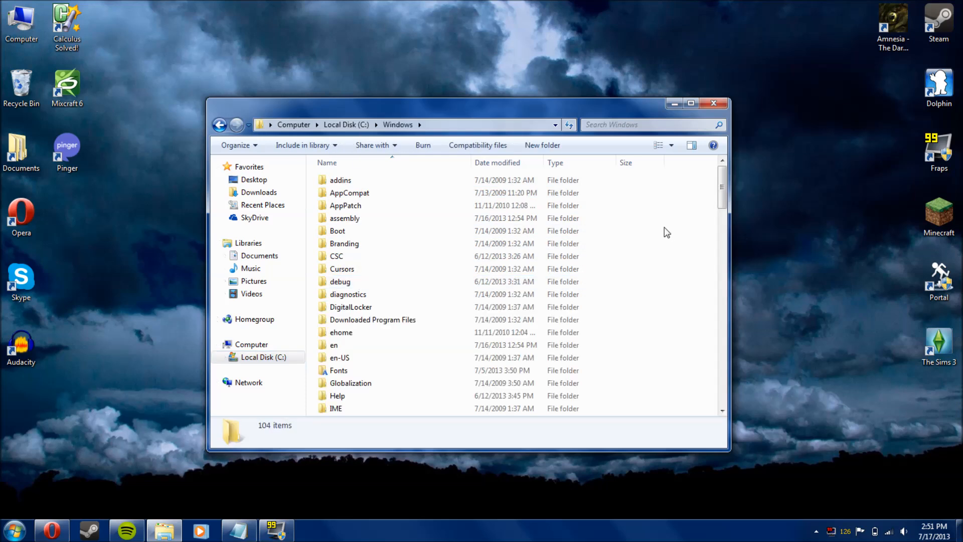
pyautogui.rightClick(666, 233)
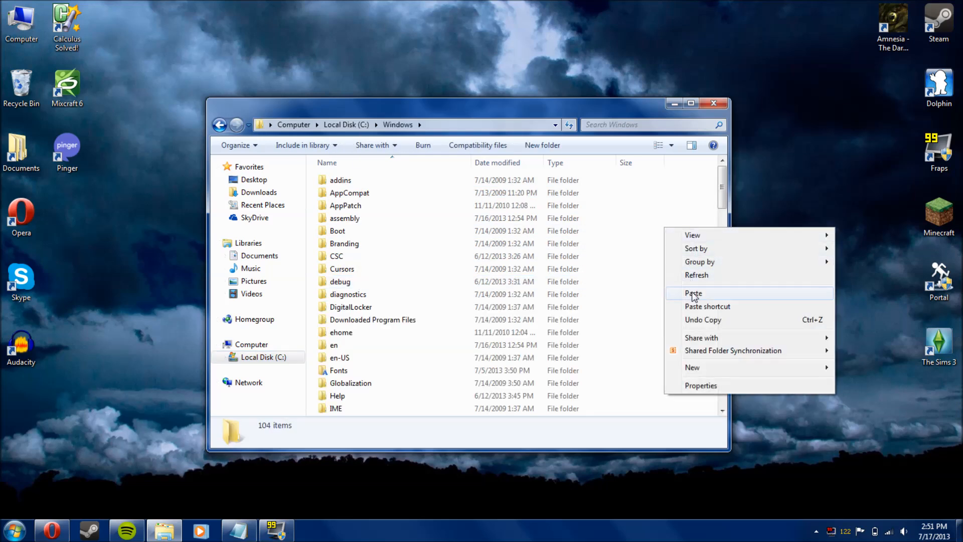
pyautogui.click(693, 292)
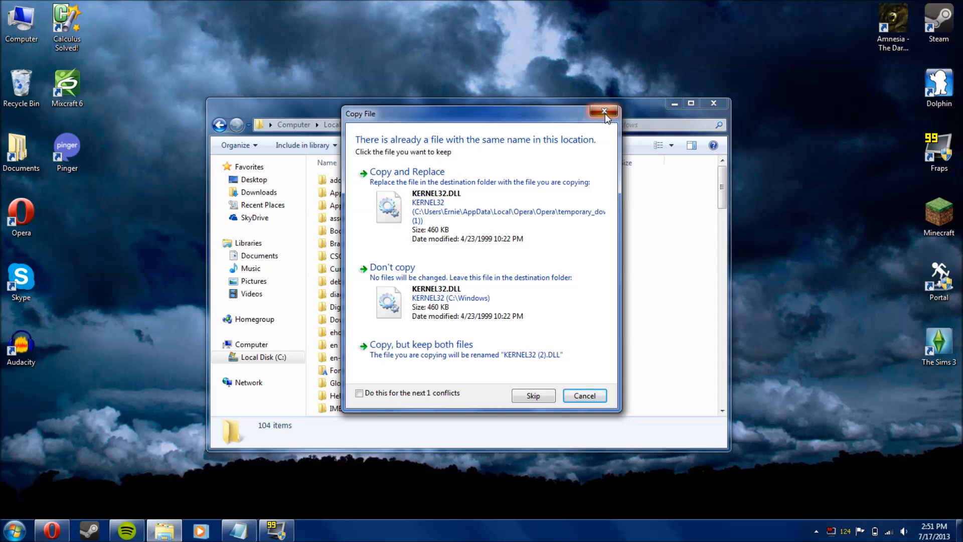
pyautogui.click(604, 111)
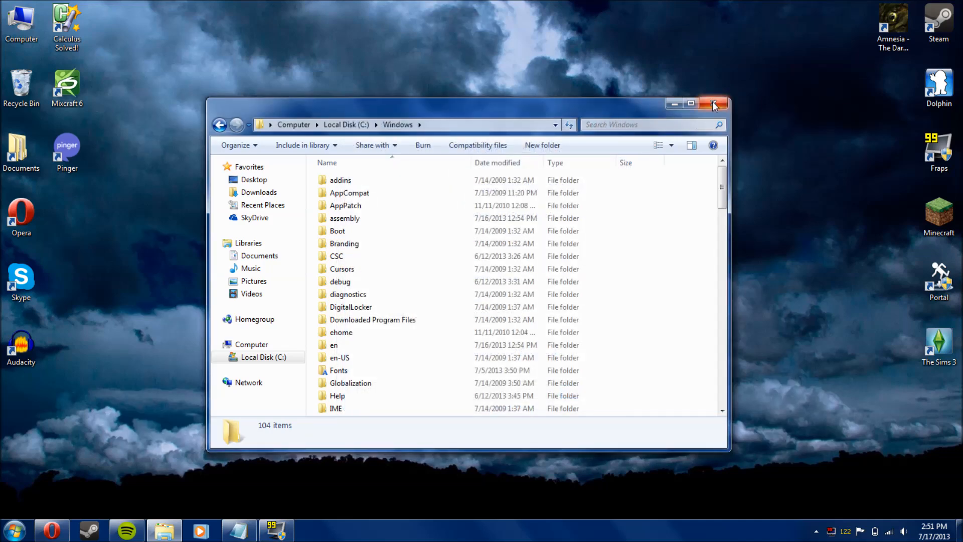
pyautogui.moveTo(714, 103)
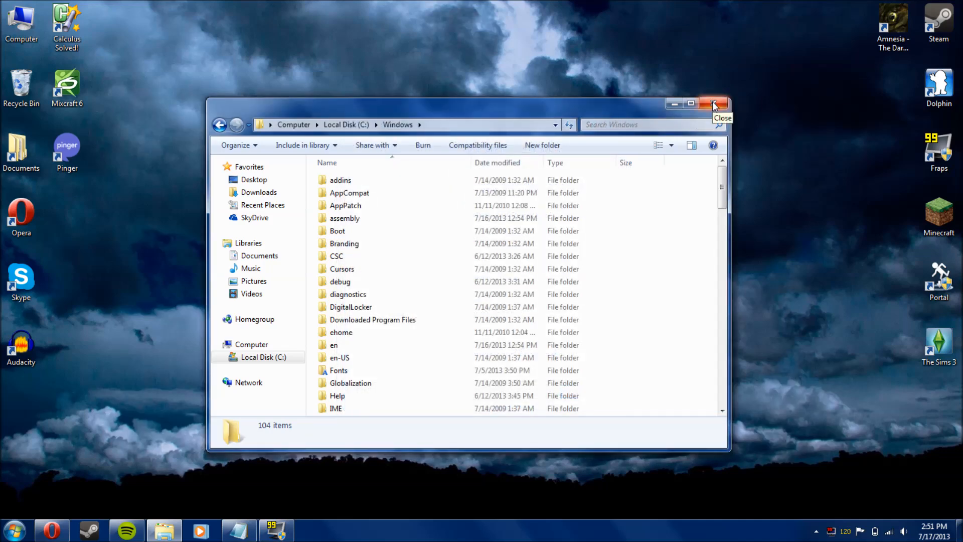
# From desktop Personalize, choose 3D Maze (OpenGL) as the screen saver
pyautogui.rightClick(509, 277)
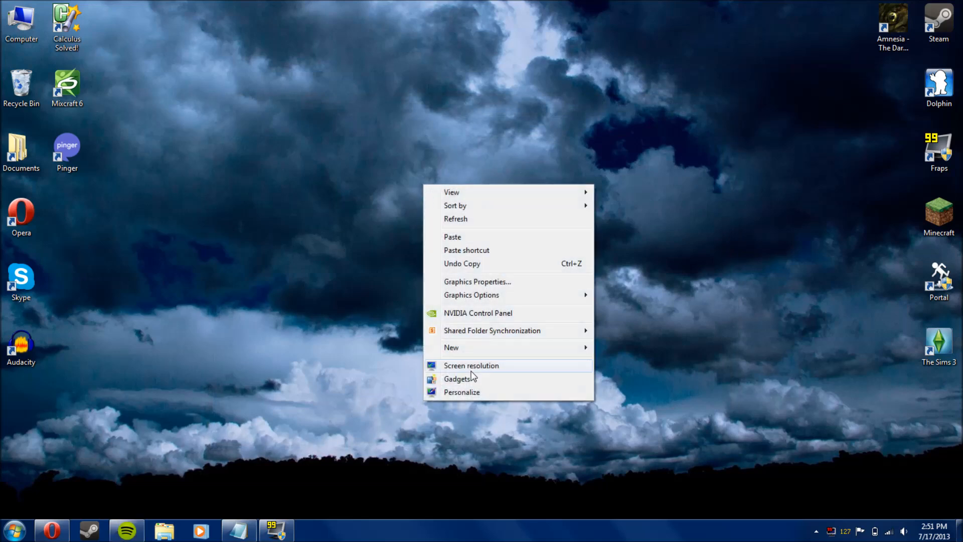
pyautogui.click(462, 392)
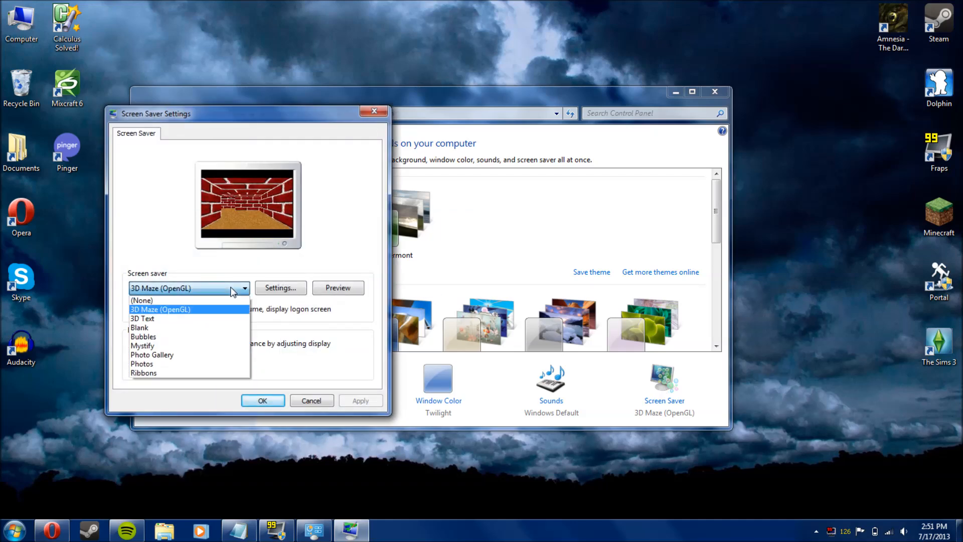
pyautogui.moveTo(191, 313)
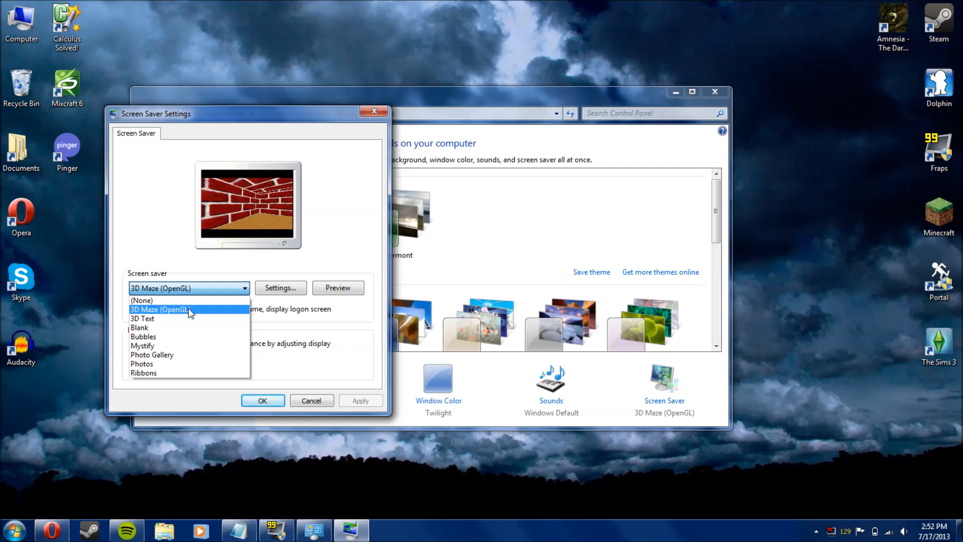
pyautogui.click(160, 309)
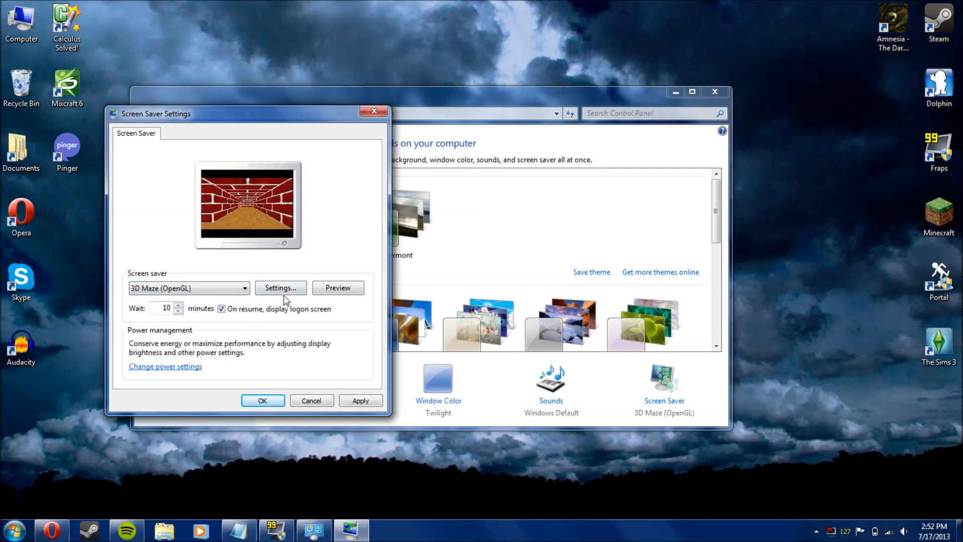
# In Maze Setup, keep brick wall texture and Full Screen off, then confirm with OK
pyautogui.click(280, 288)
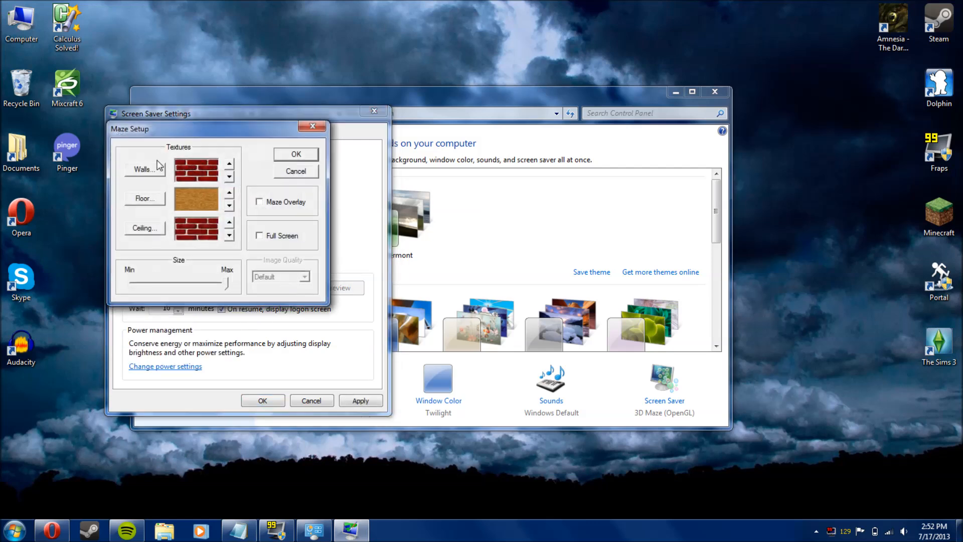
pyautogui.click(229, 177)
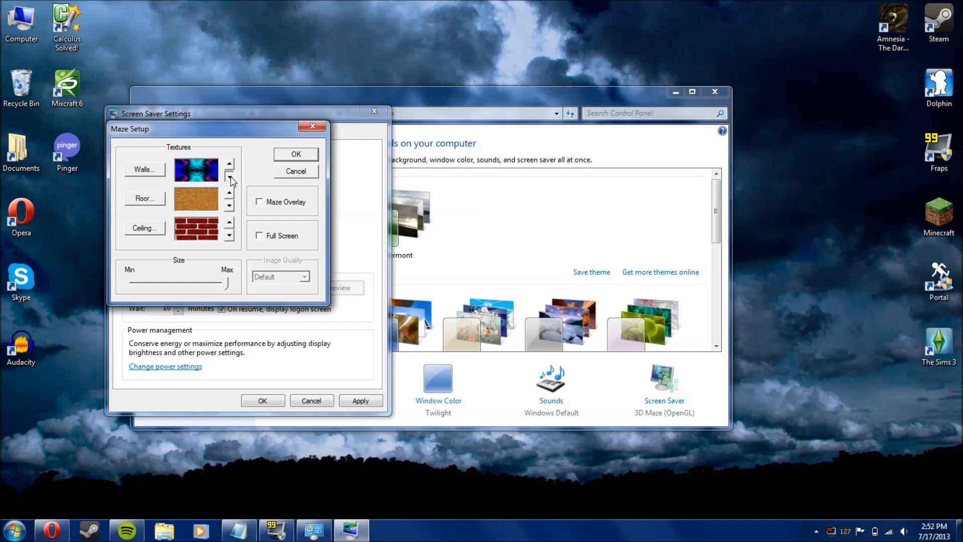
pyautogui.click(229, 175)
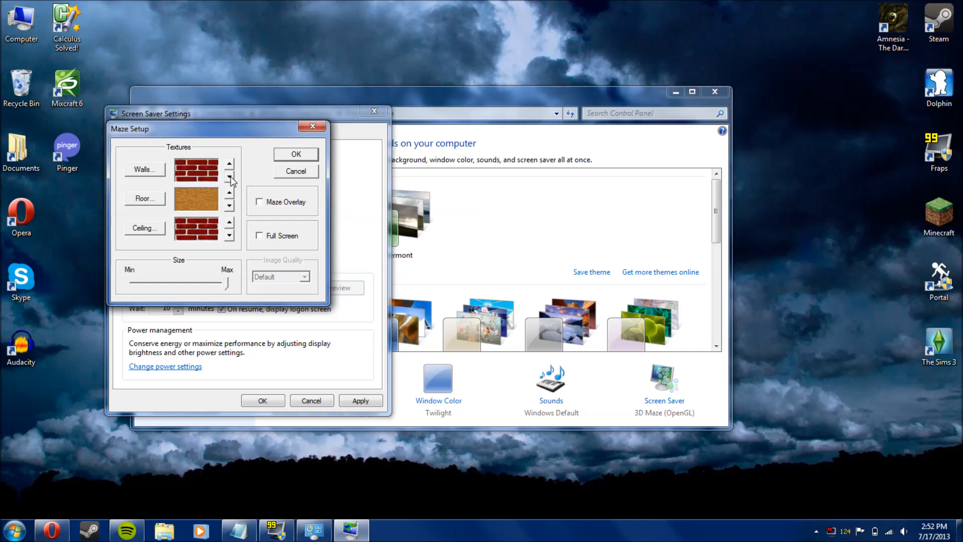
pyautogui.moveTo(232, 182)
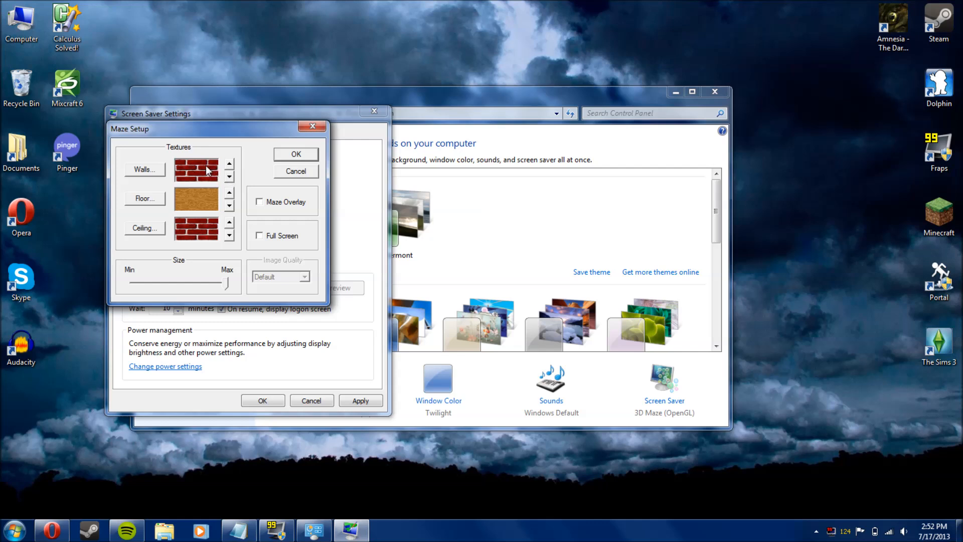
pyautogui.moveTo(225, 191)
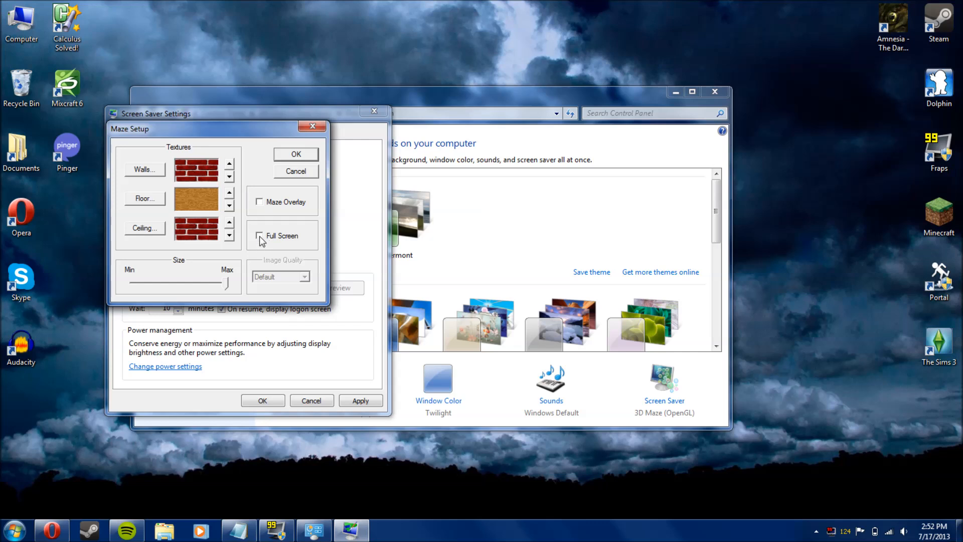
pyautogui.click(260, 235)
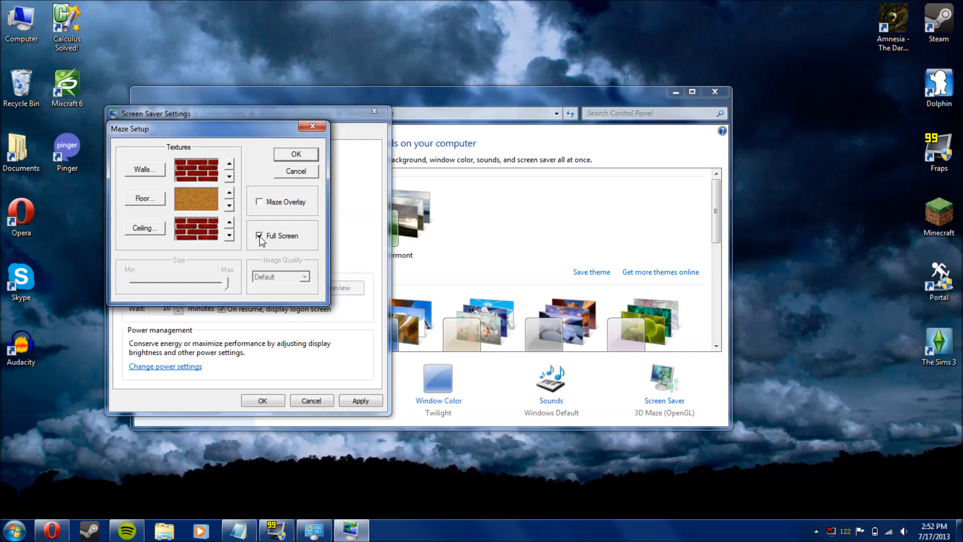
pyautogui.click(259, 236)
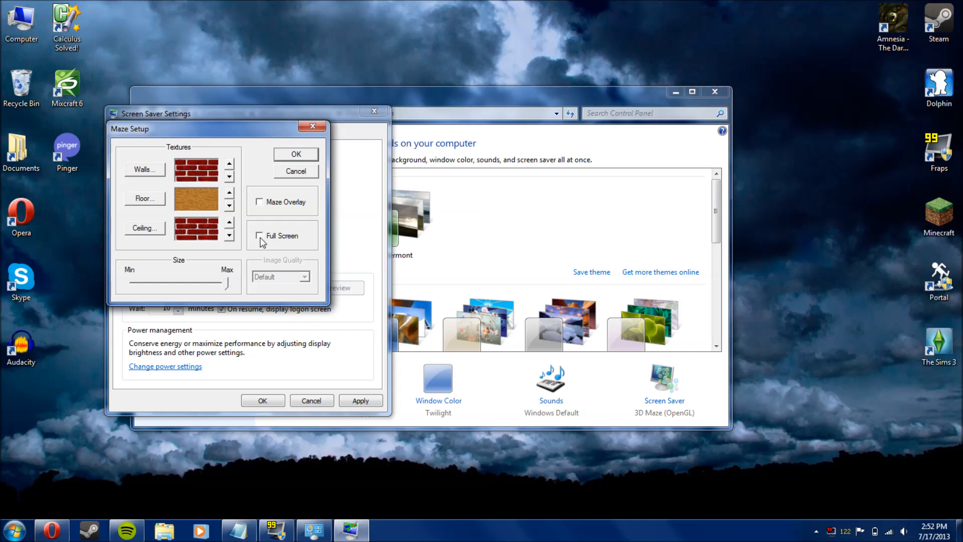
pyautogui.click(259, 235)
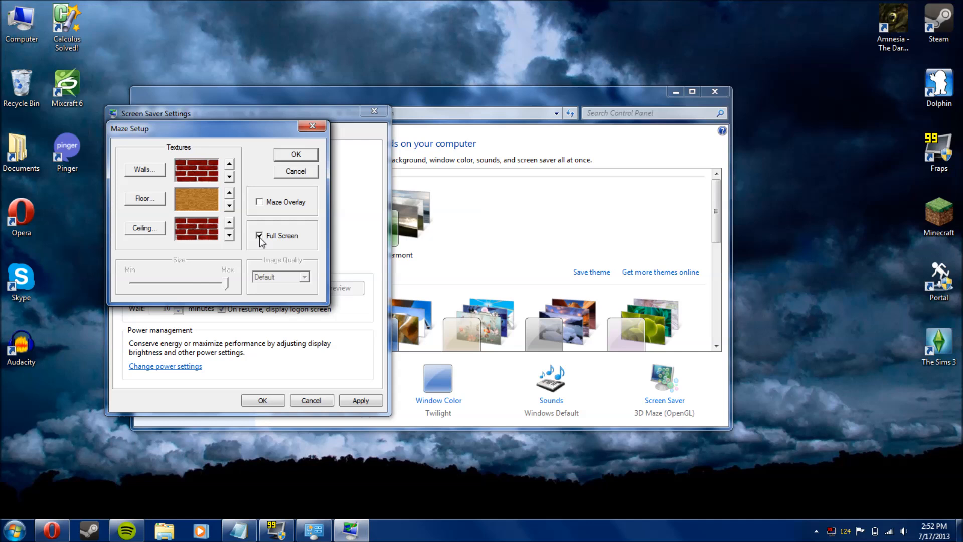
pyautogui.click(259, 236)
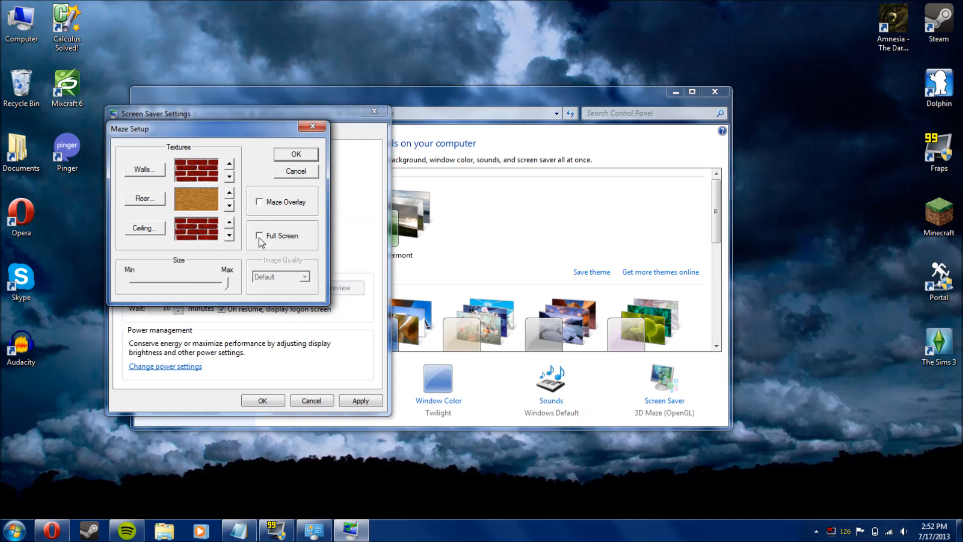
pyautogui.moveTo(343, 90)
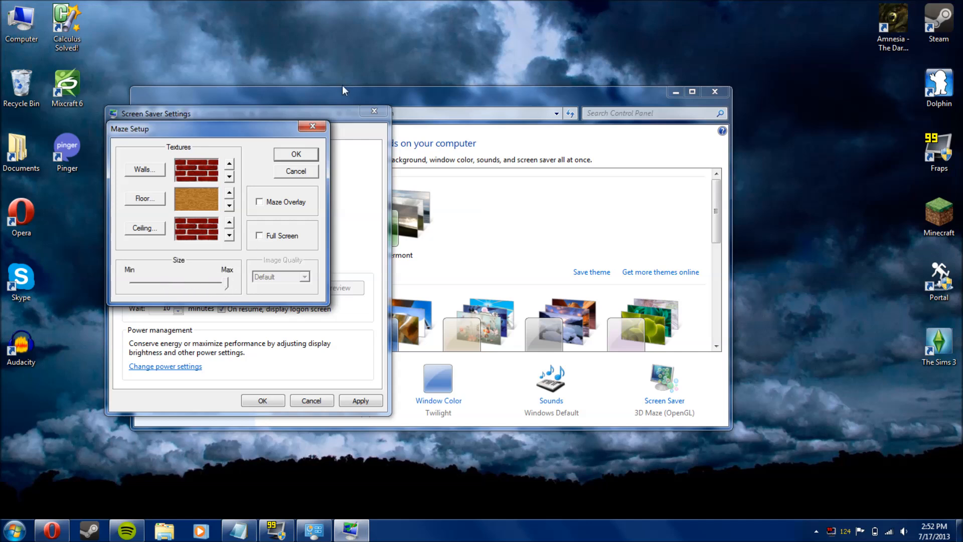
pyautogui.click(295, 154)
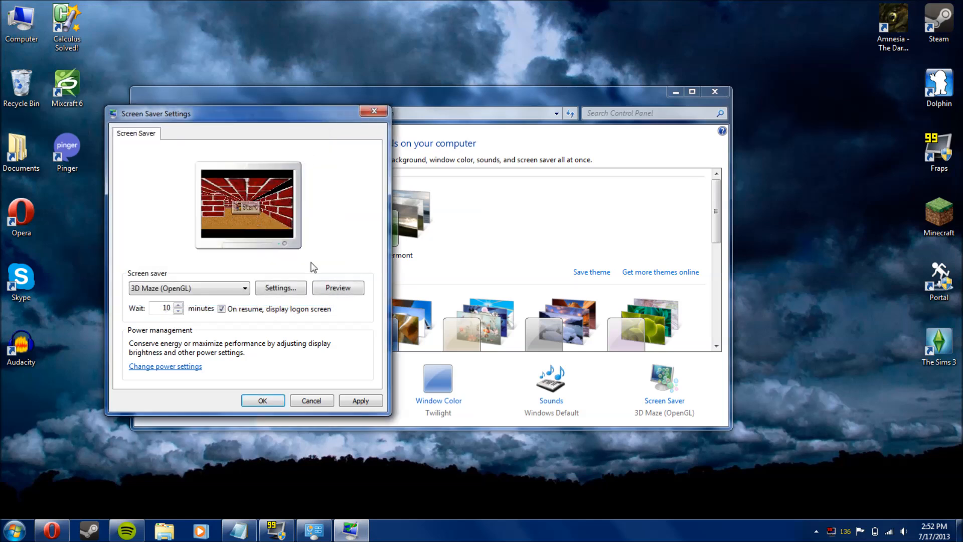
# Run a full-screen Preview of the 3D Maze screen saver
pyautogui.click(337, 287)
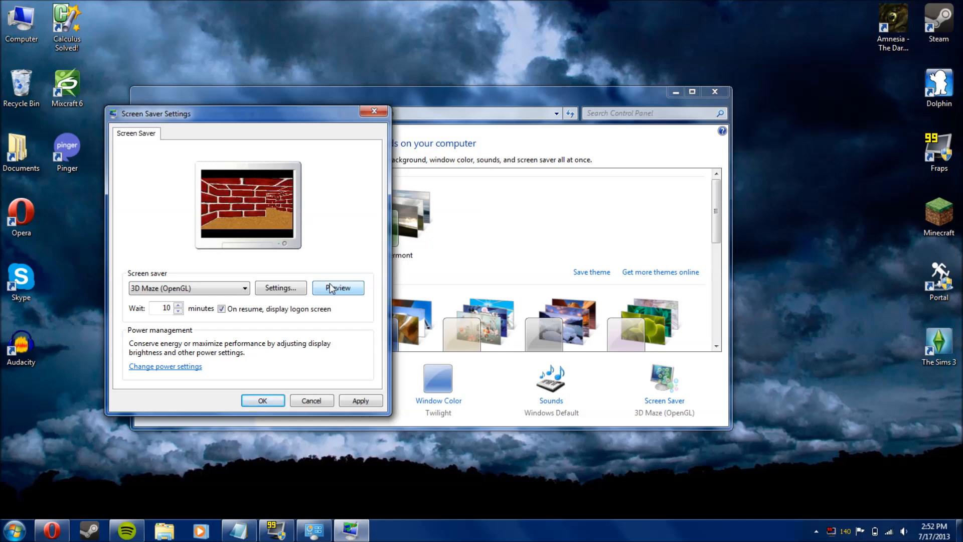
pyautogui.click(337, 287)
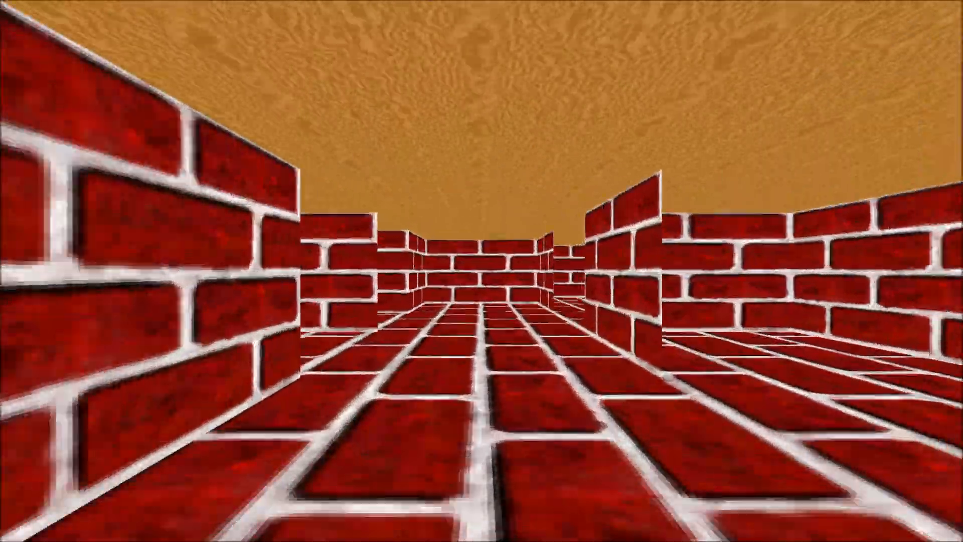